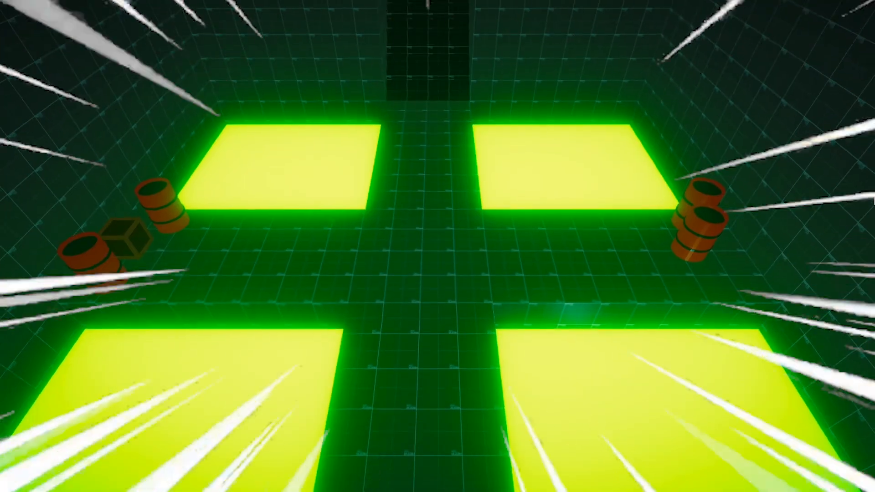
Play-test the first levels, pressing E at the red button, then stop play mode
{"action": "left_click", "coordinate": [403, 37]}
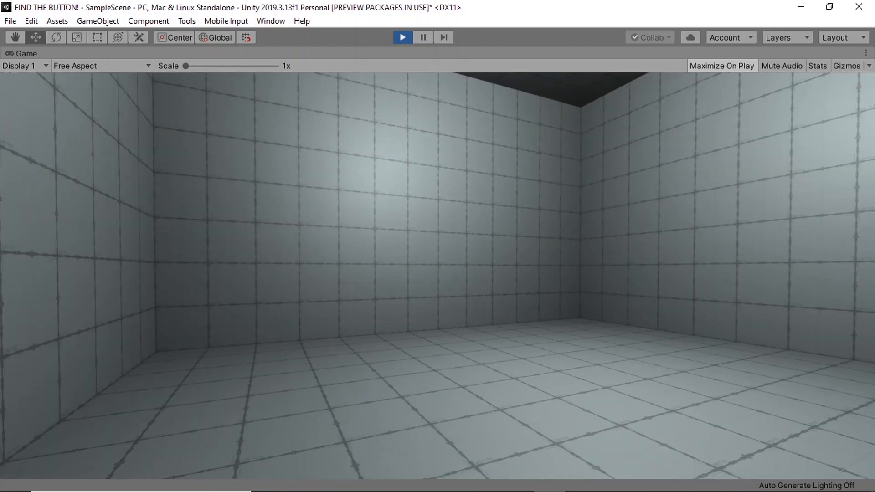
{"action": "left_click", "coordinate": [830, 7]}
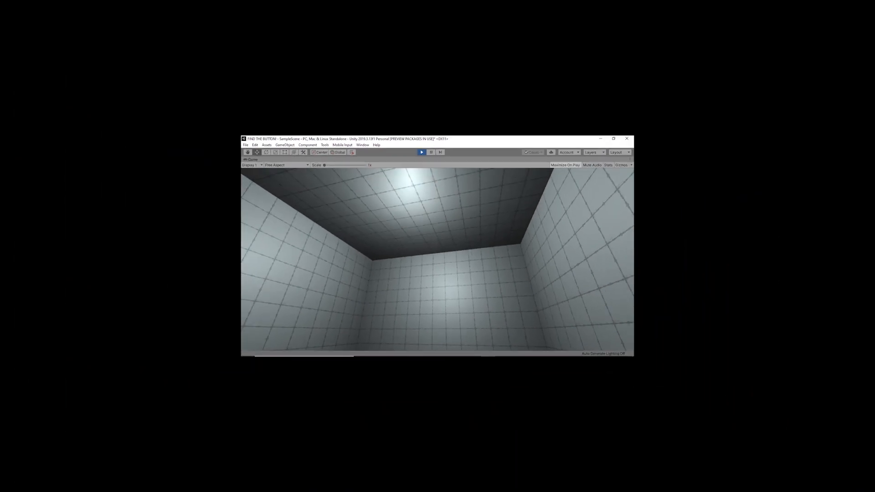
{"action": "left_click", "coordinate": [612, 139]}
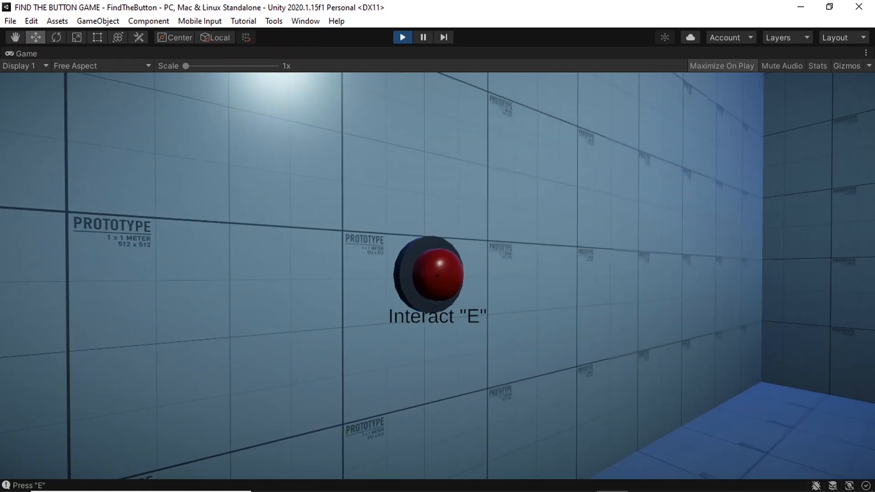
{"action": "key", "text": "e"}
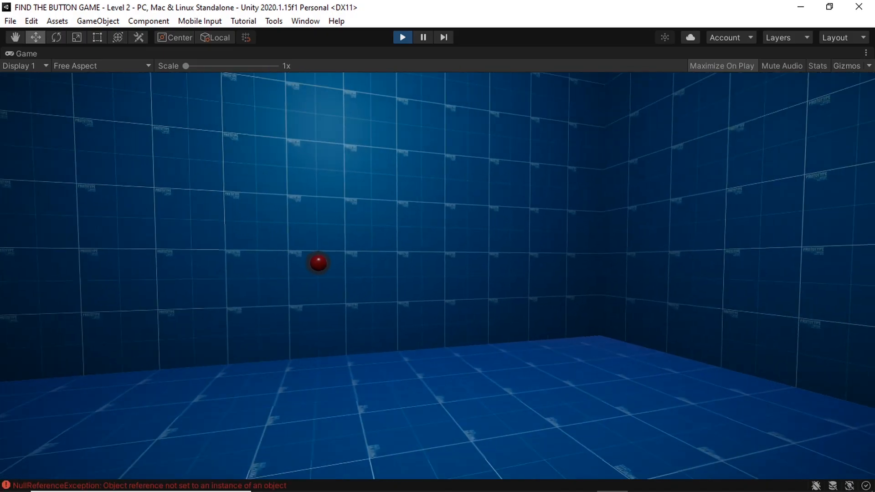
{"action": "left_click", "coordinate": [402, 37]}
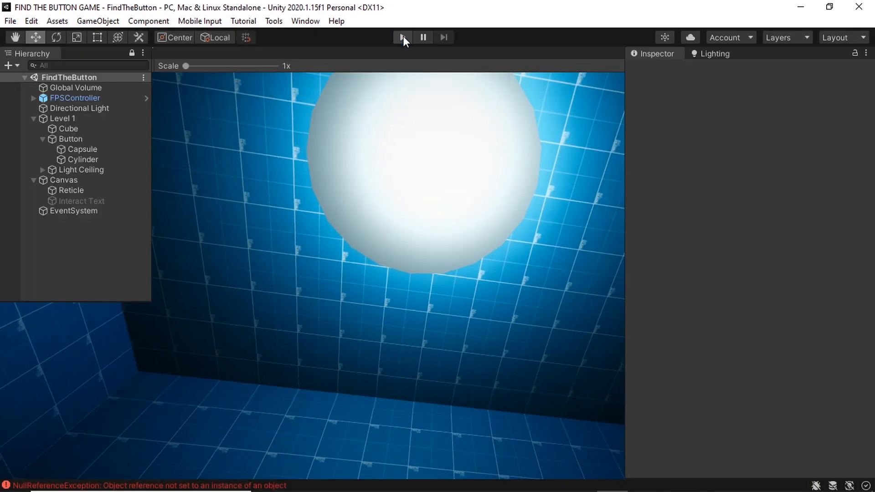
{"action": "left_click", "coordinate": [401, 37]}
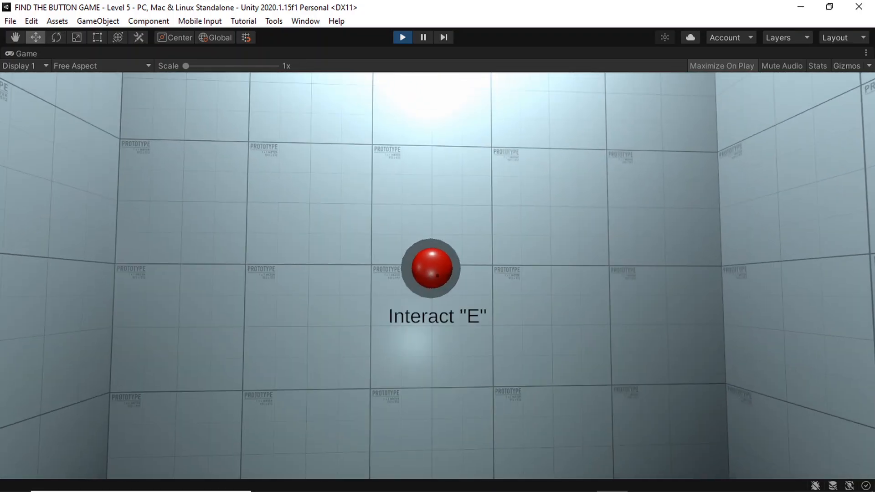
Press E at the red button to complete Level 5
{"action": "key", "text": "e"}
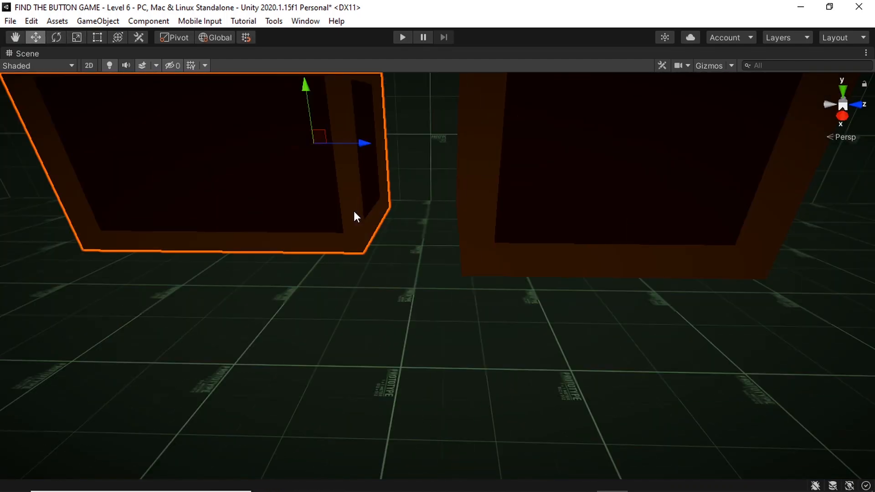
Toggle Play in the Level 6 scene with the stacked dark crates
{"action": "left_click", "coordinate": [402, 37]}
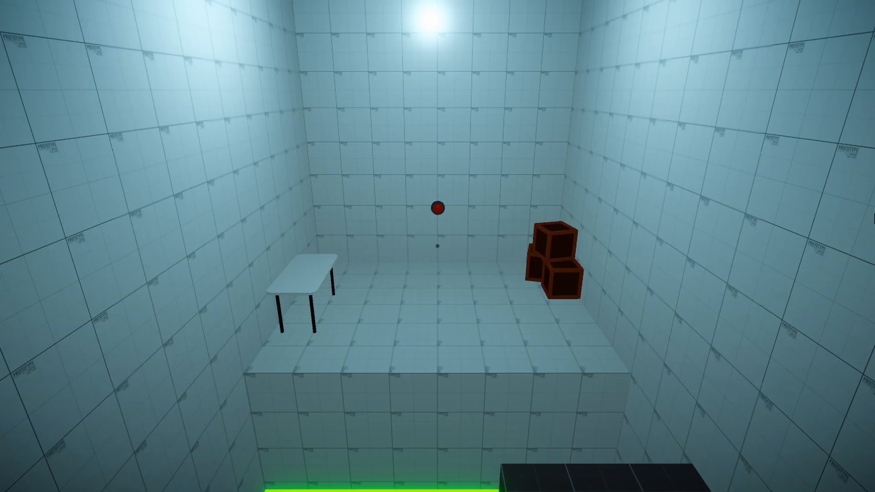
{"action": "mouse_move", "coordinate": [438, 246]}
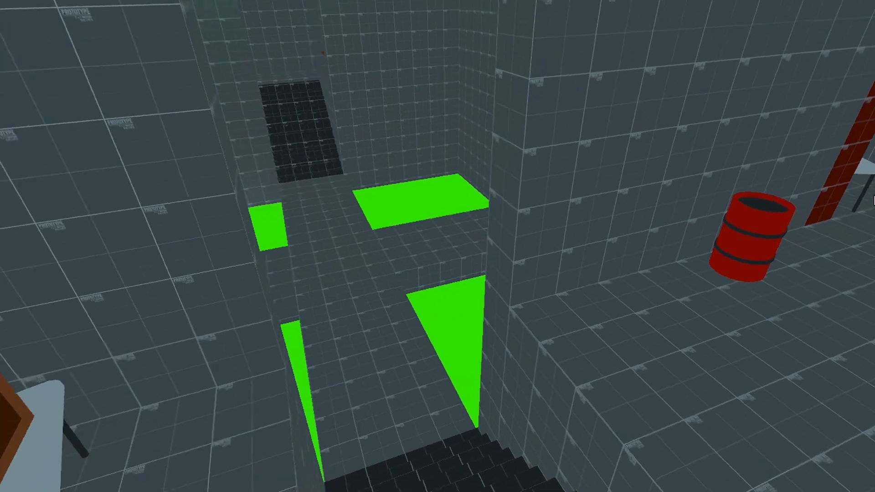
{"action": "mouse_move", "coordinate": [437, 246]}
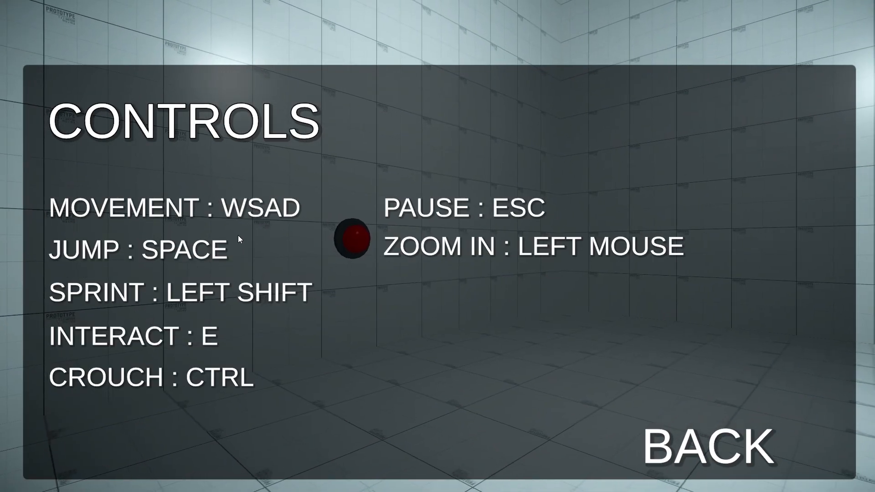
Return from the Controls screen to the Paused menu and reopen CONTROLS
{"action": "left_click", "coordinate": [704, 445]}
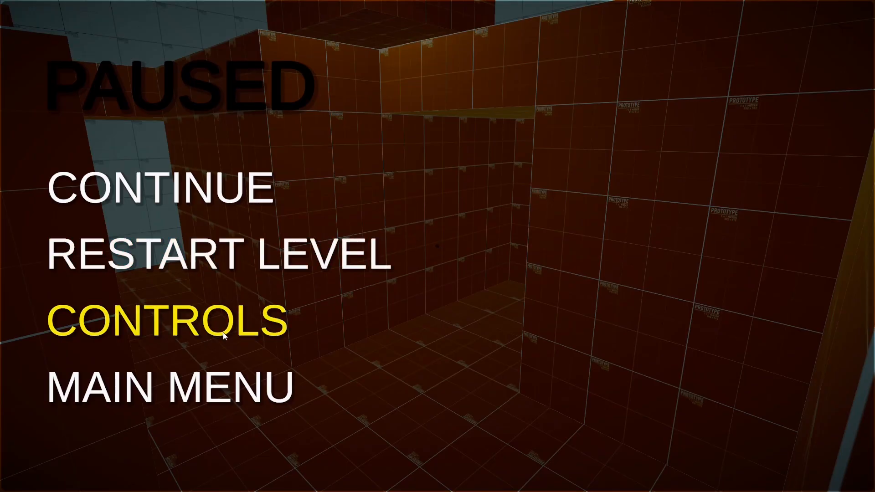
{"action": "left_click", "coordinate": [158, 187]}
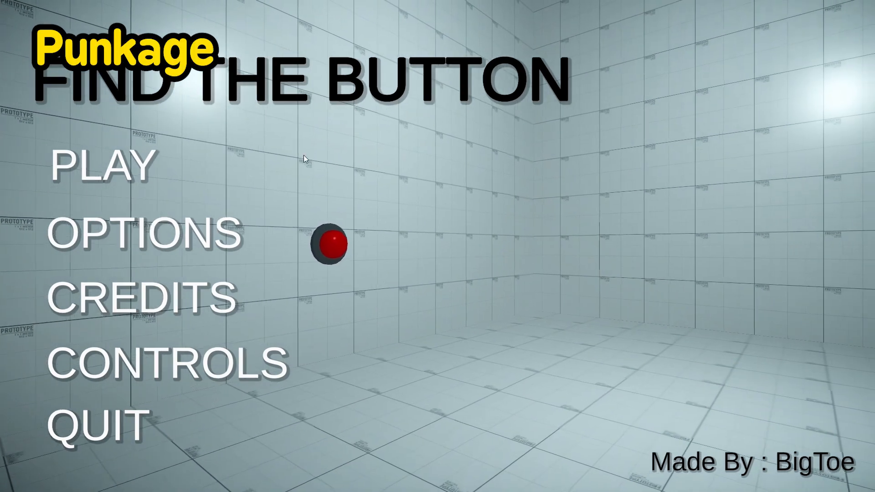
Start the game with PLAY and press E at the first room's red button
{"action": "left_click", "coordinate": [104, 165]}
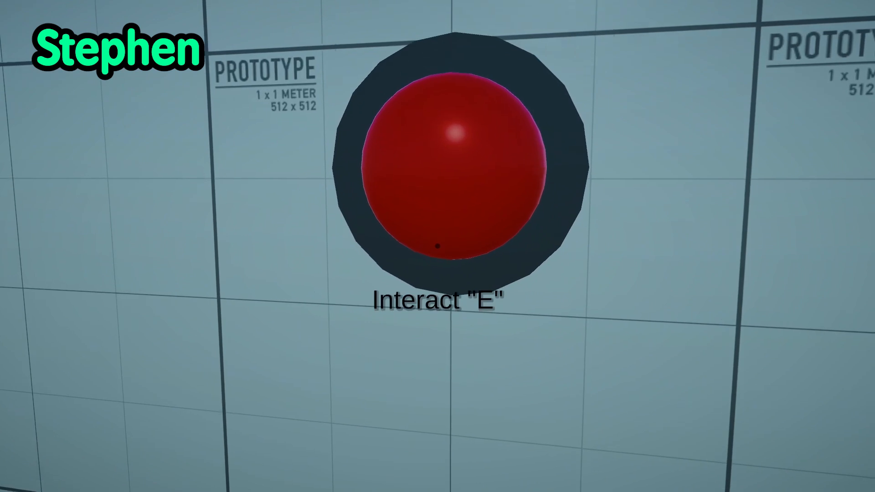
{"action": "key", "text": "e"}
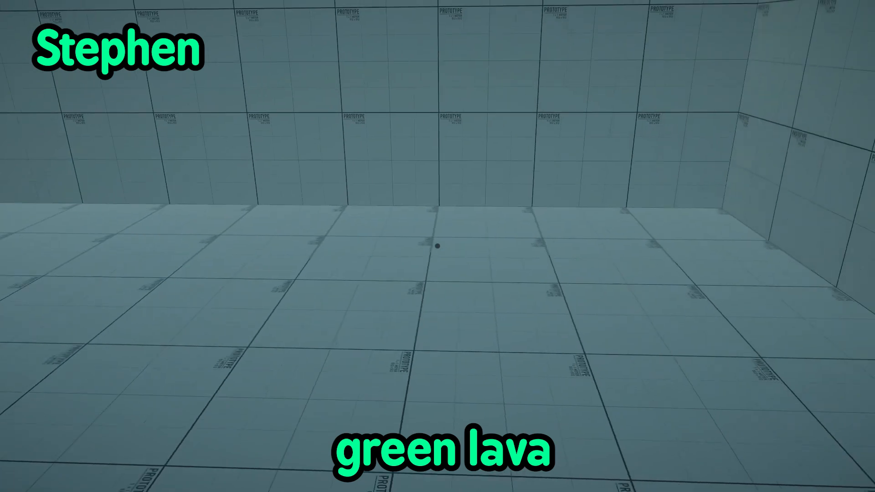
{"action": "mouse_move", "coordinate": [438, 245]}
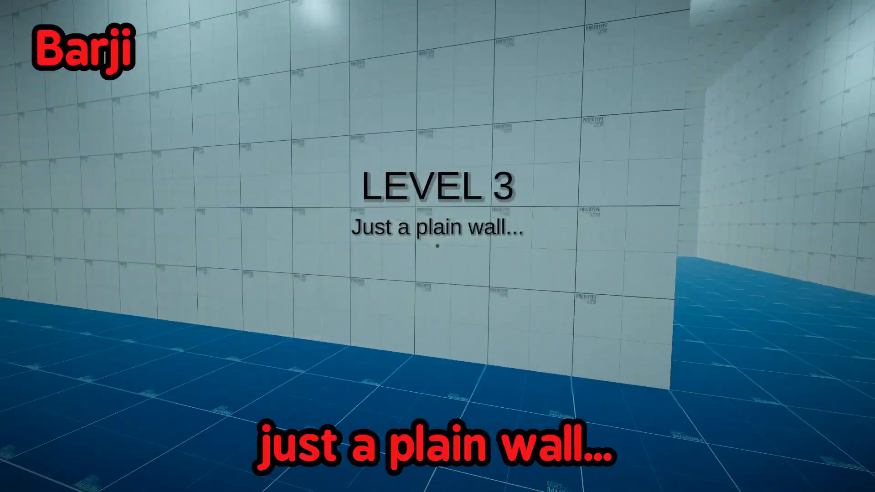
{"action": "mouse_move", "coordinate": [437, 246]}
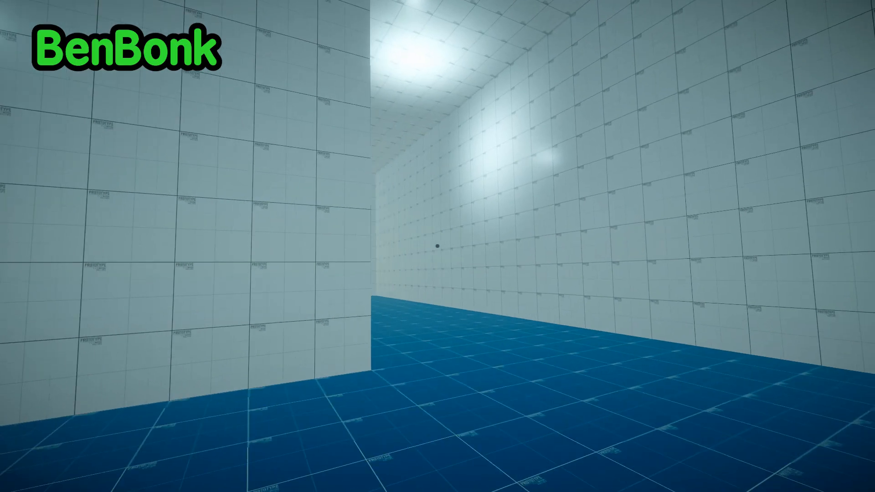
{"action": "mouse_move", "coordinate": [437, 246]}
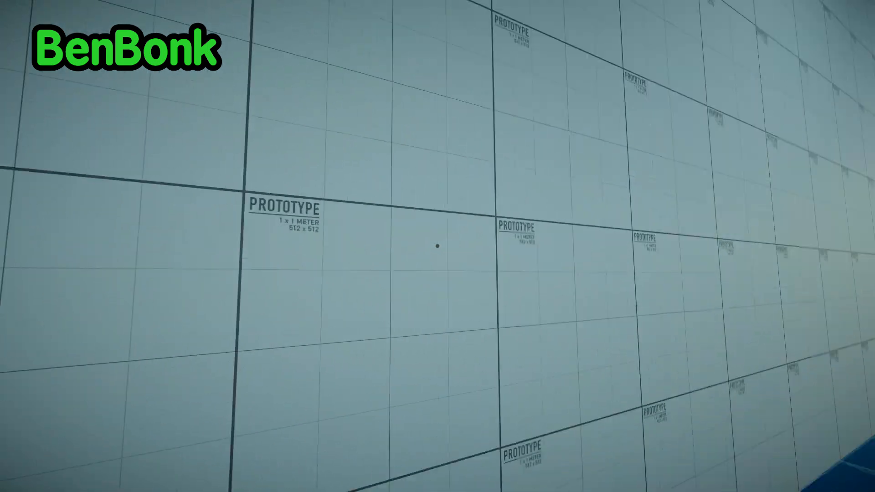